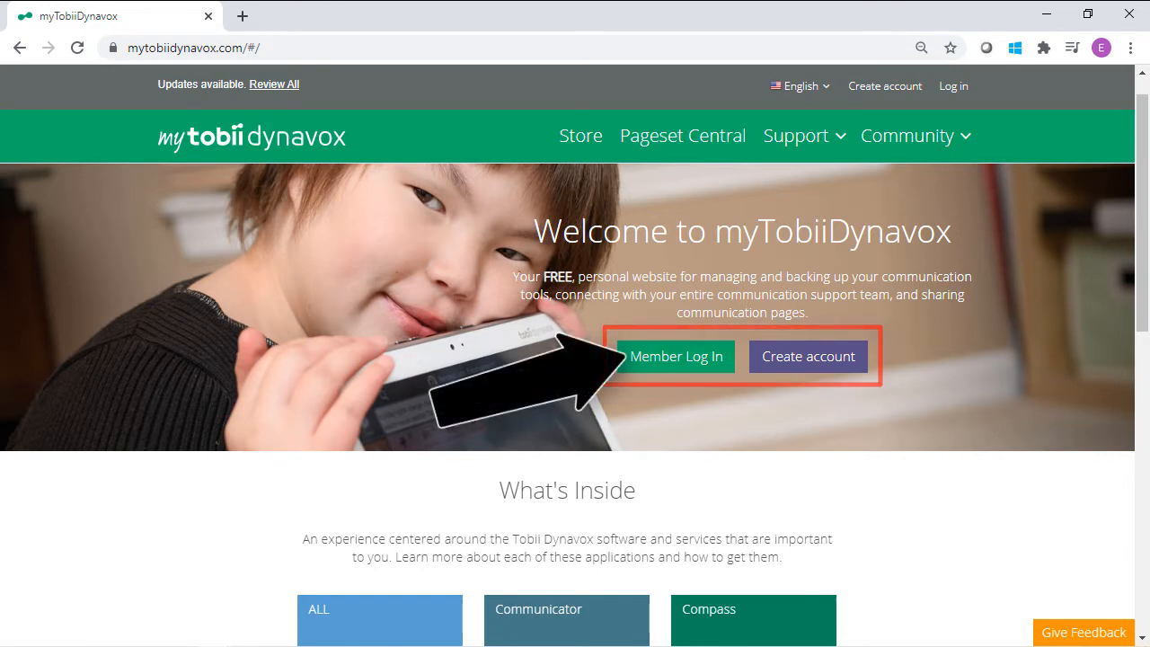
- Sign in to the member account and reach the My Stuff dashboard
{"action": "left_click", "coordinate": [676, 356]}
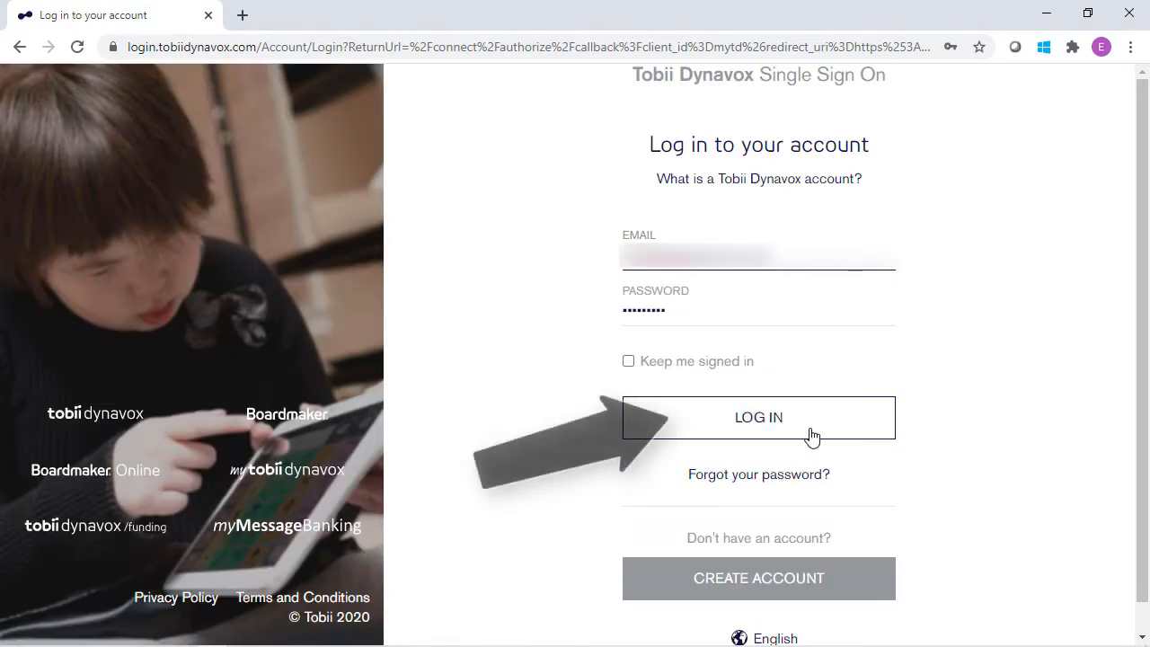
{"action": "left_click", "coordinate": [759, 417]}
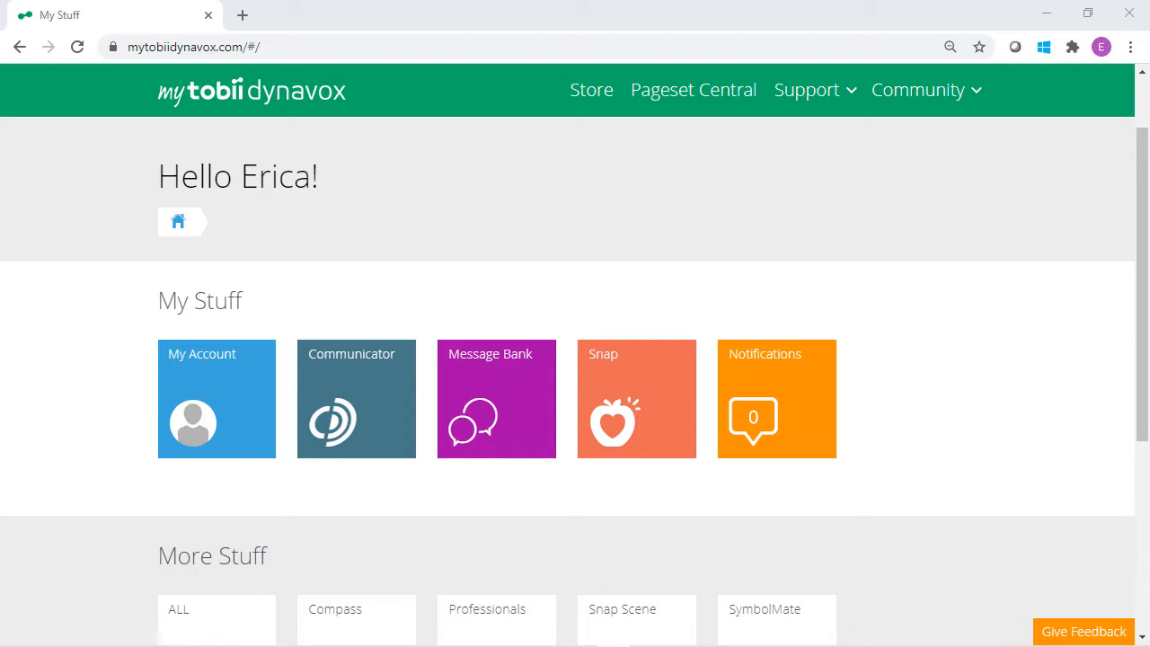
- Reach the Professionals tile under More Stuff and bring up the Verify Professional Membership form
{"action": "scroll", "scroll_direction": "down", "scroll_amount": 3}
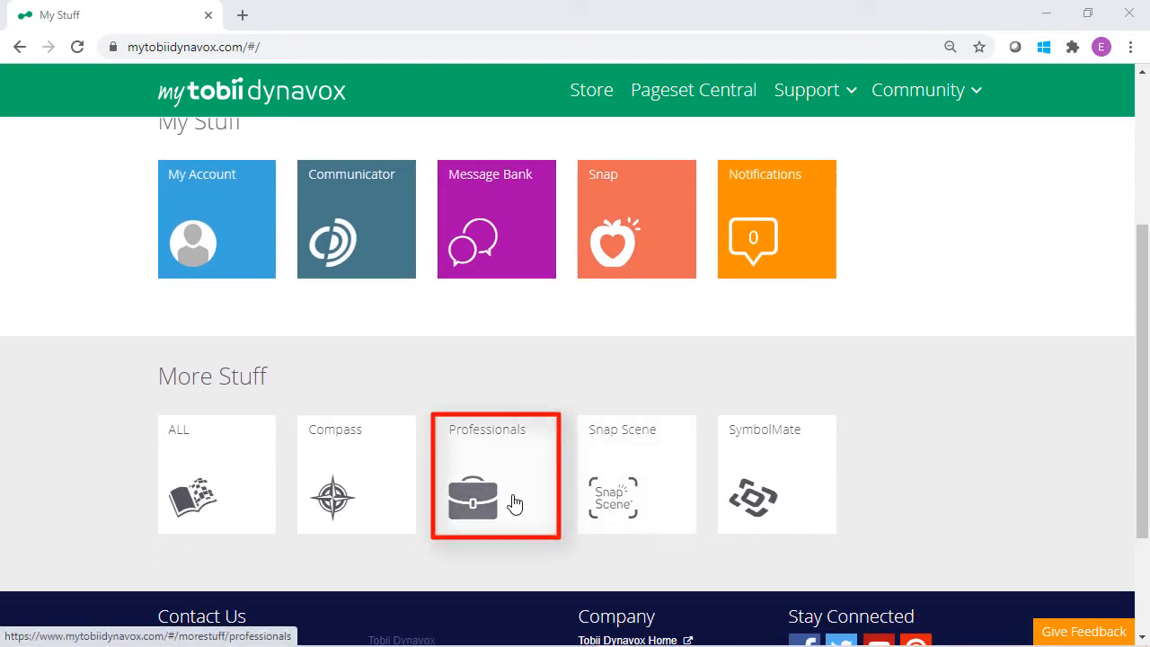
{"action": "left_click", "coordinate": [496, 475]}
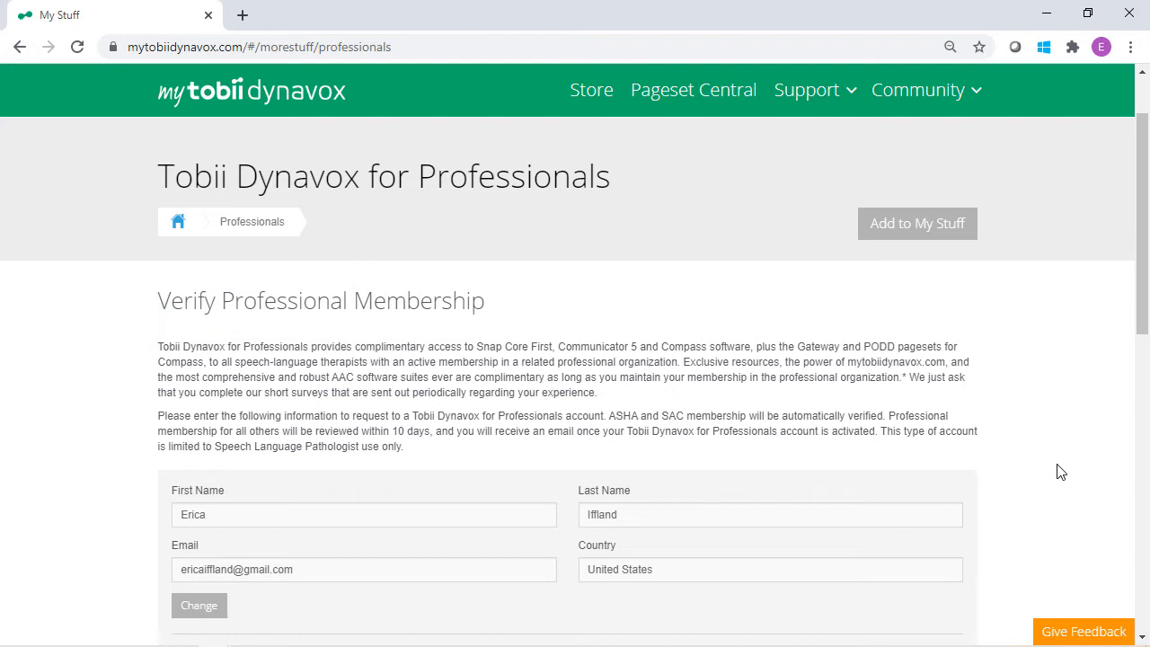
- Enter the membership number and set the affiliation to ASHA after considering Other
{"action": "scroll", "scroll_direction": "down", "scroll_amount": 3}
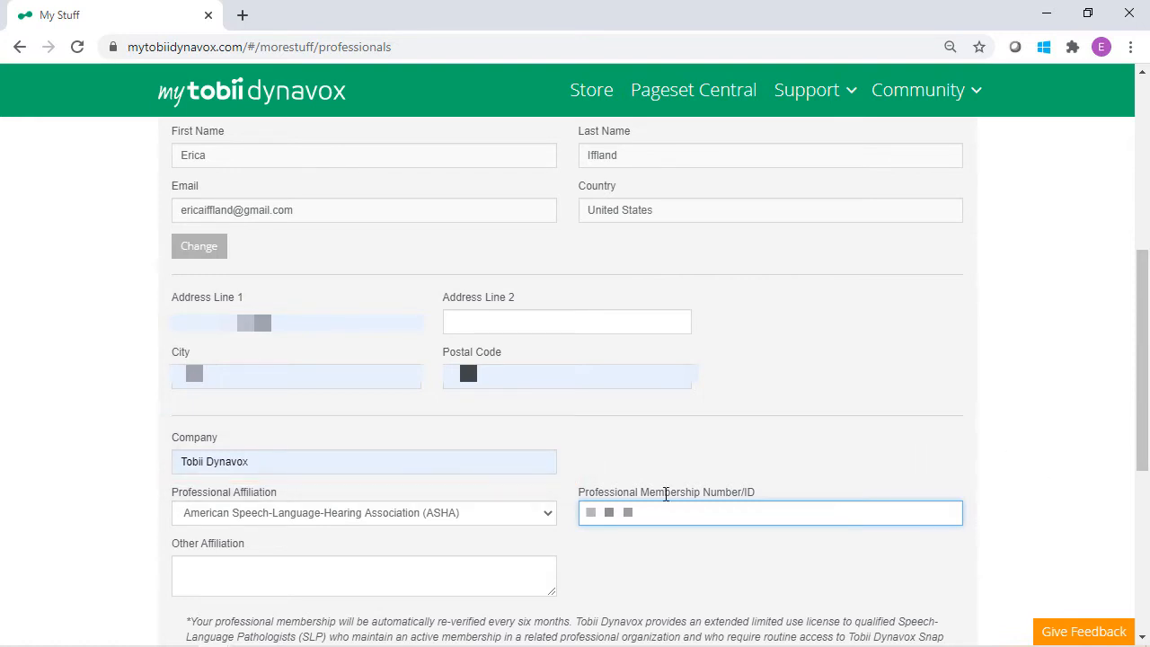
{"action": "left_click", "coordinate": [363, 513]}
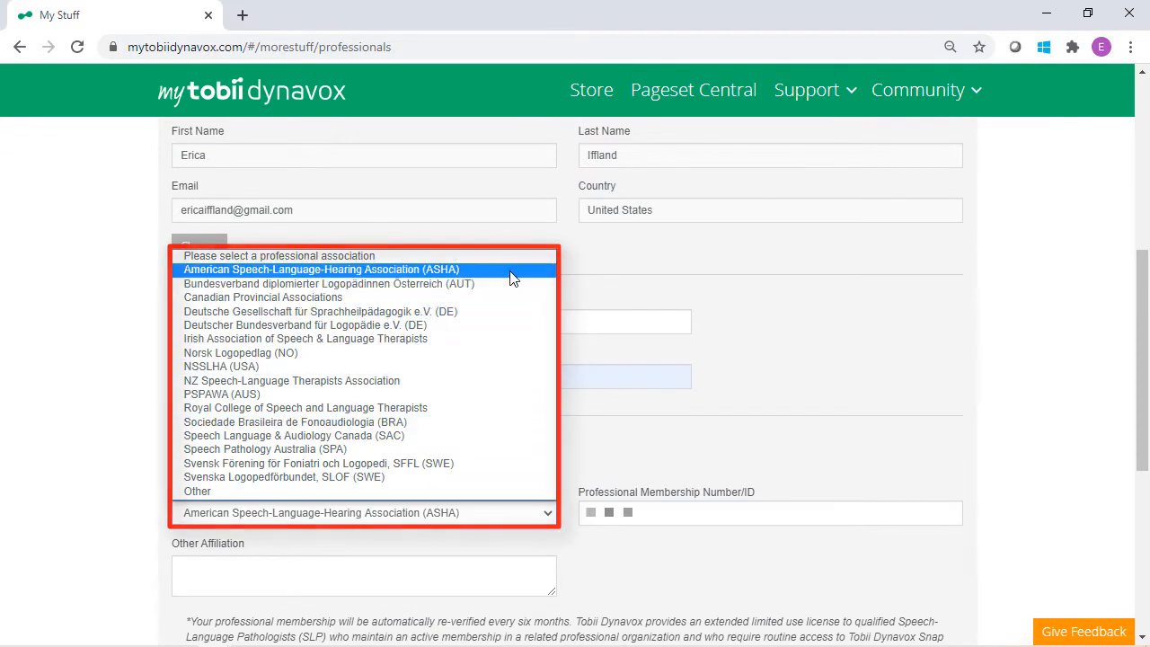
{"action": "left_click", "coordinate": [320, 270]}
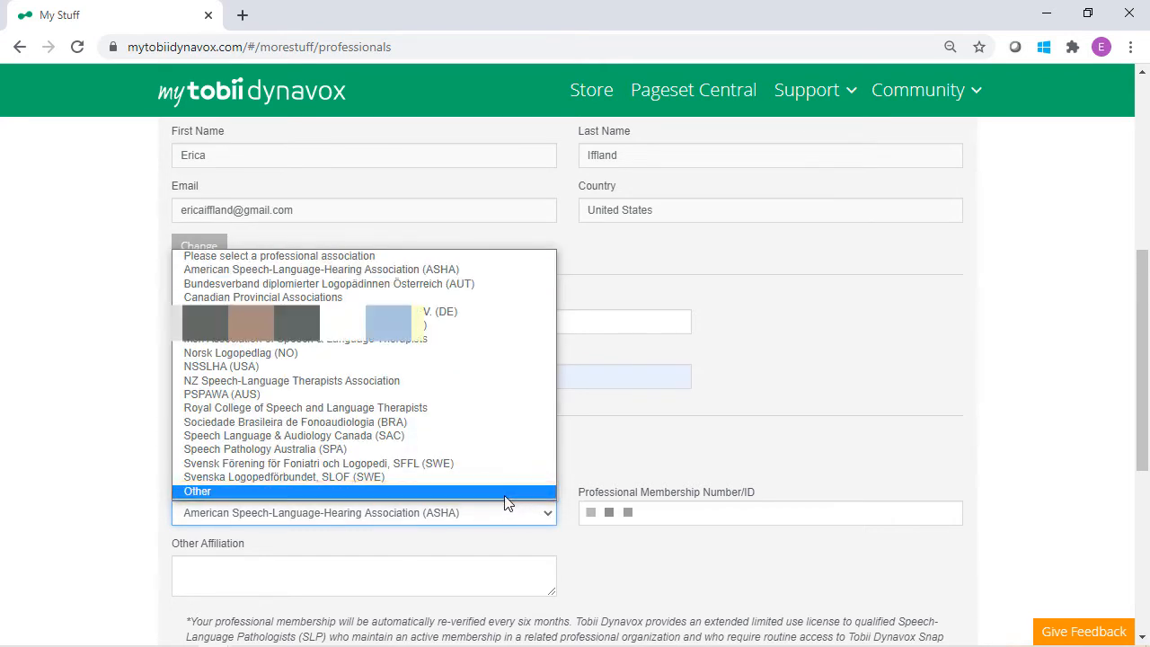
{"action": "left_click", "coordinate": [198, 491]}
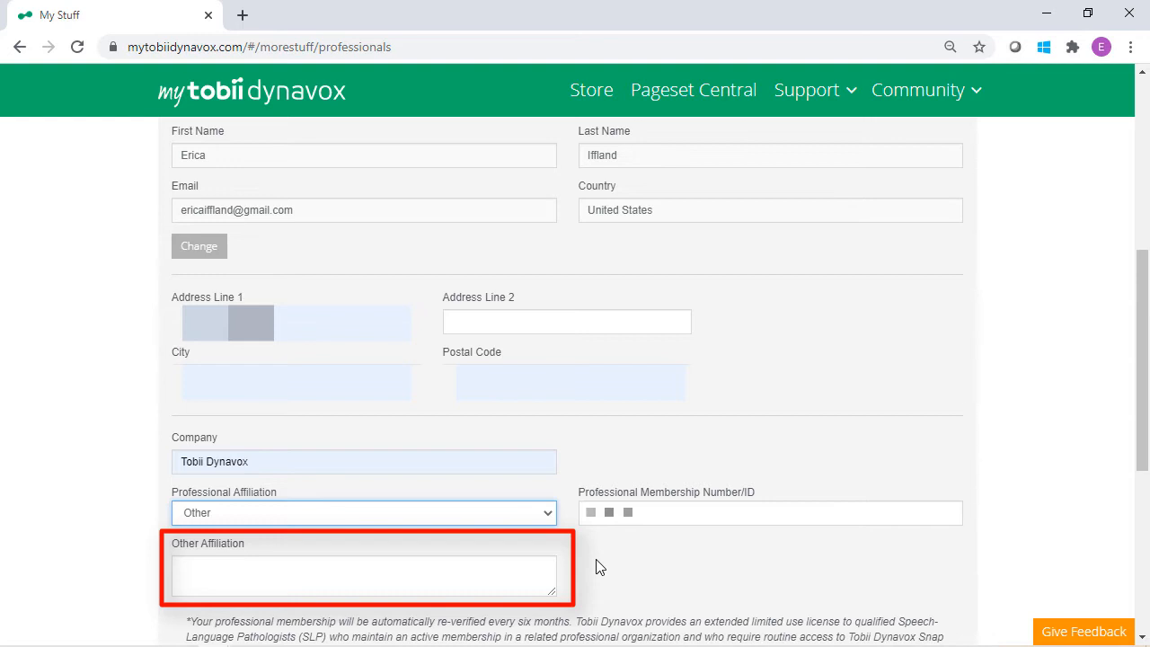
{"action": "left_click", "coordinate": [363, 513]}
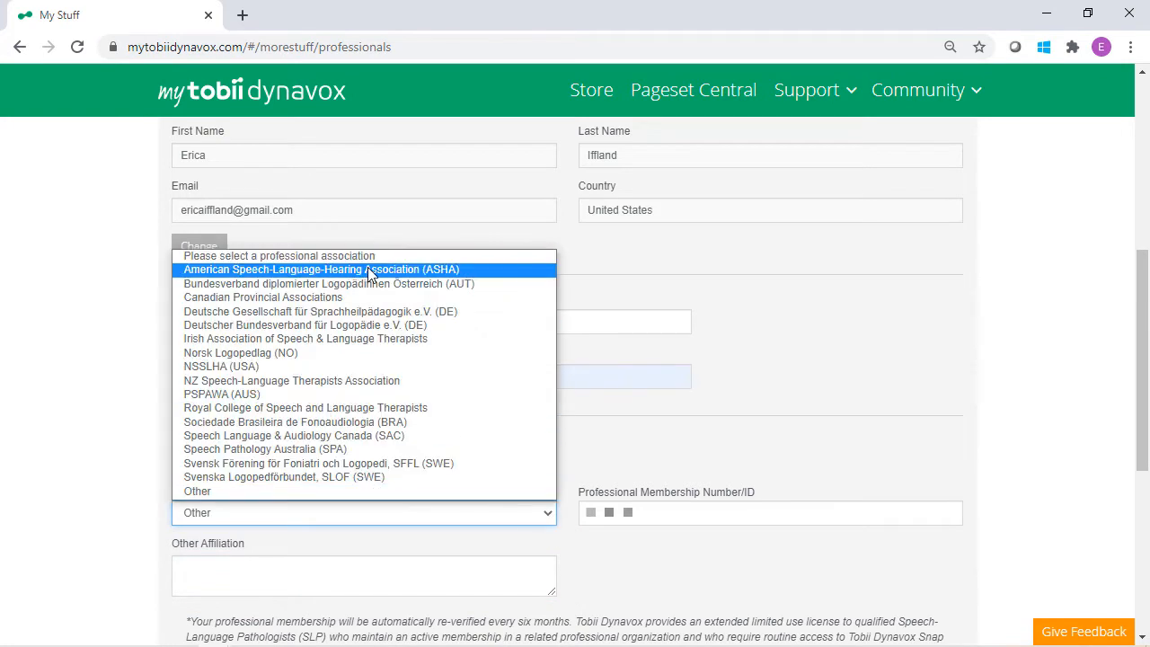
{"action": "left_click", "coordinate": [320, 270]}
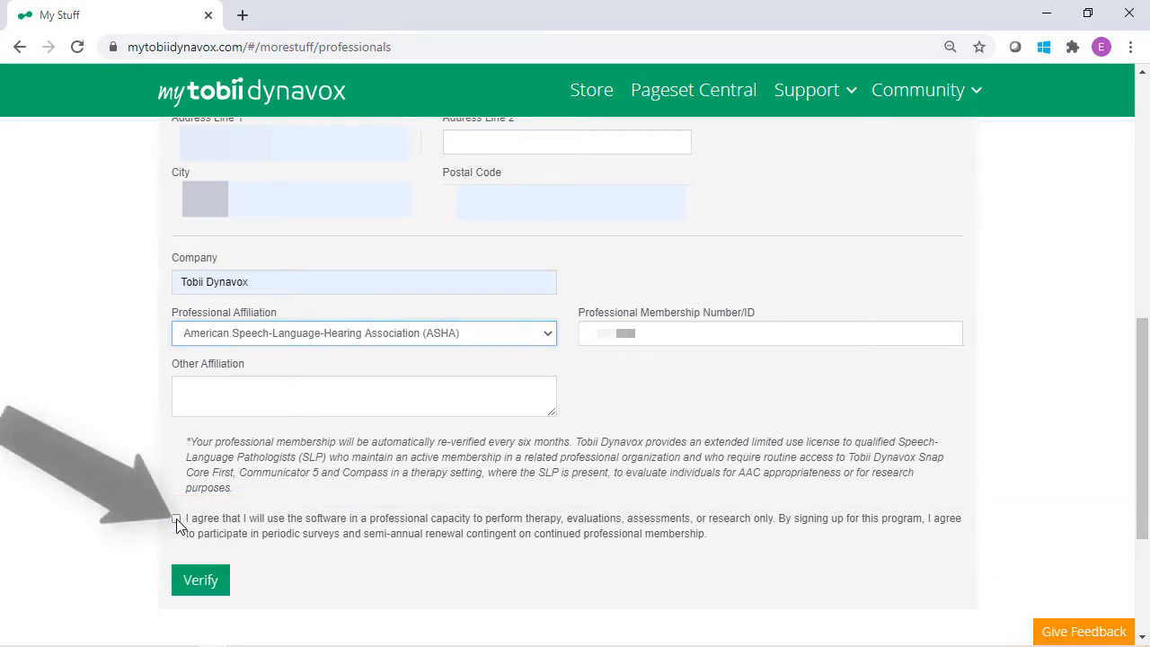
- Agree to the professional use terms and submit the membership for verification
{"action": "left_click", "coordinate": [176, 520]}
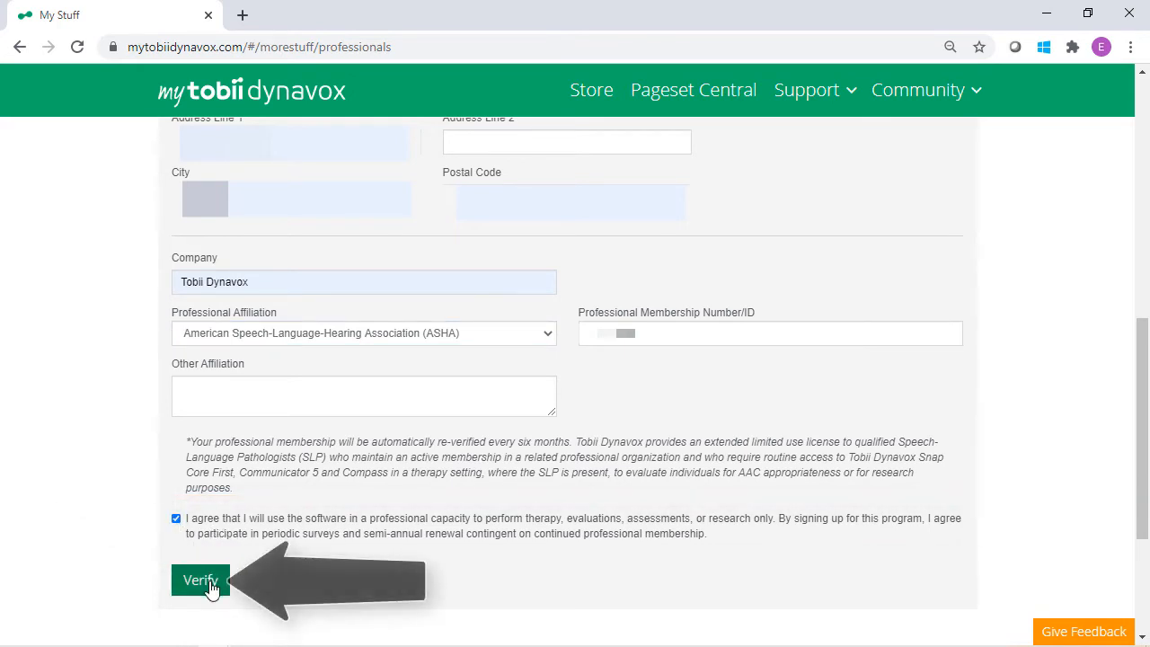
{"action": "left_click", "coordinate": [200, 579]}
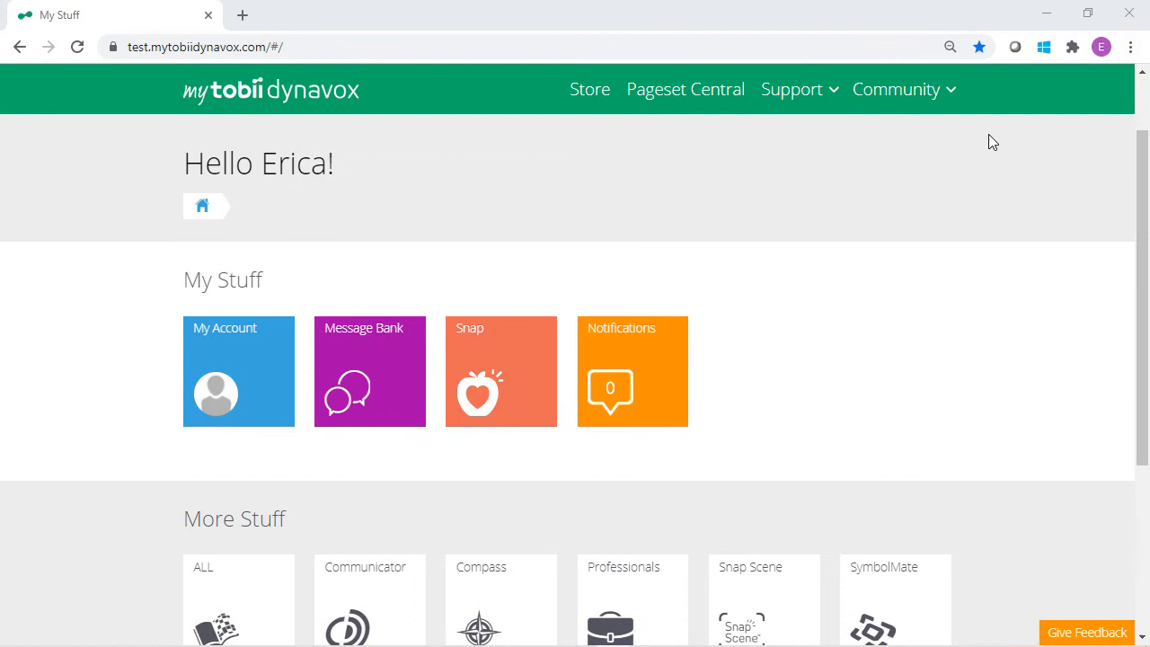
{"action": "mouse_move", "coordinate": [917, 184]}
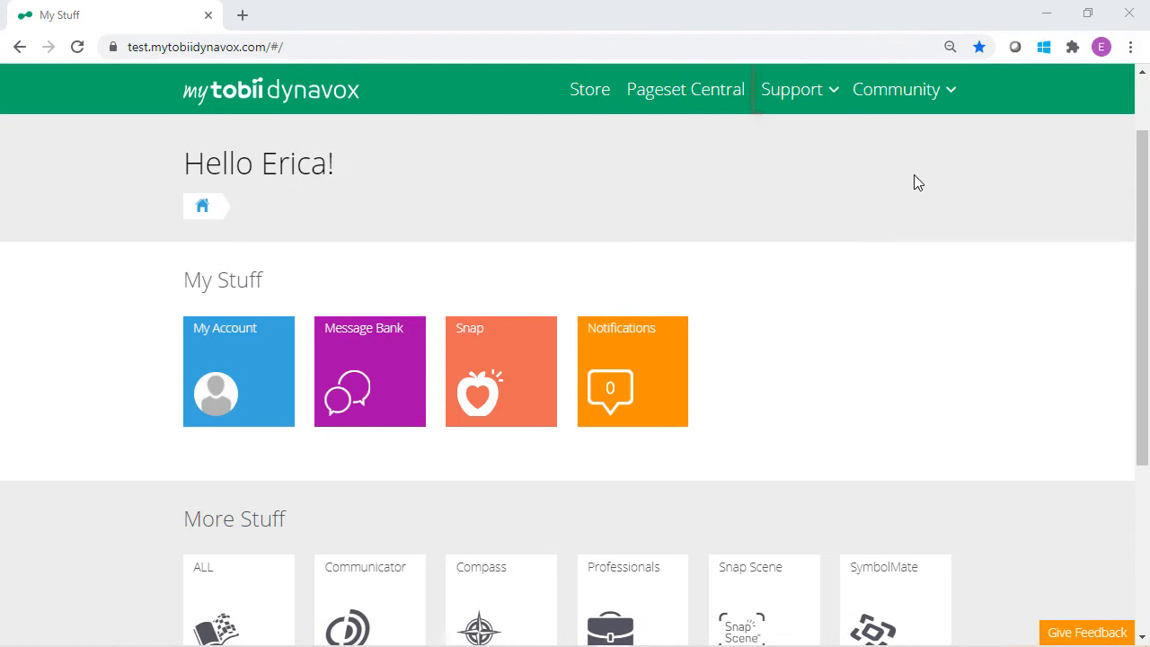
- Go to Support > Downloads and reach the Snap Core First downloads
{"action": "left_click", "coordinate": [791, 90]}
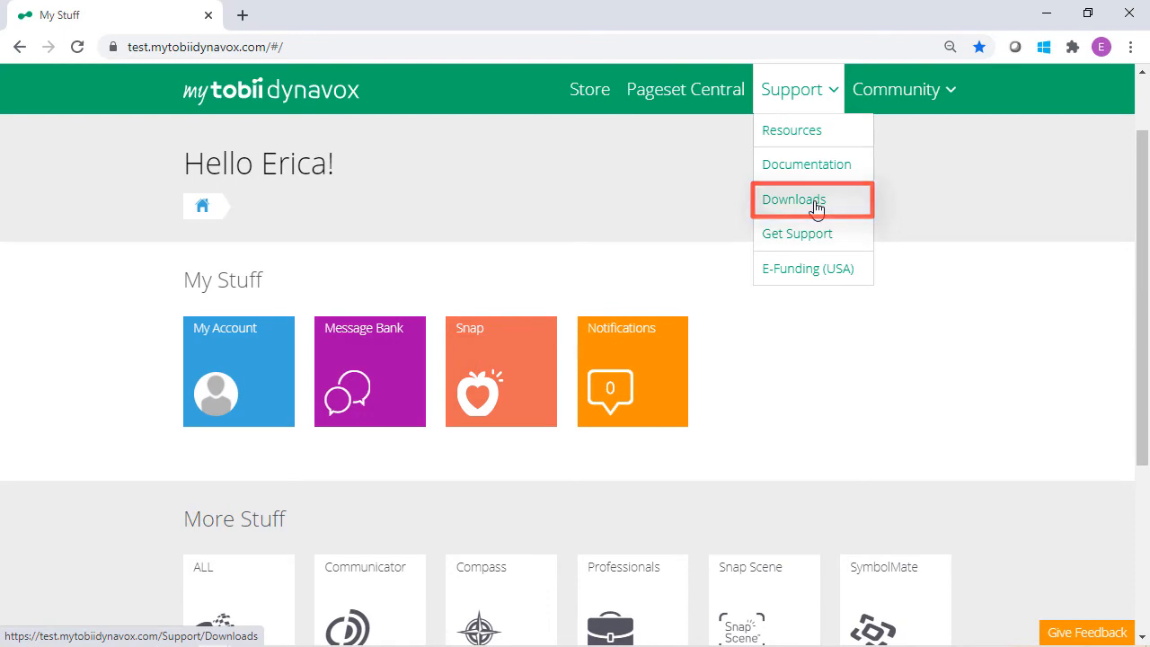
{"action": "left_click", "coordinate": [794, 198]}
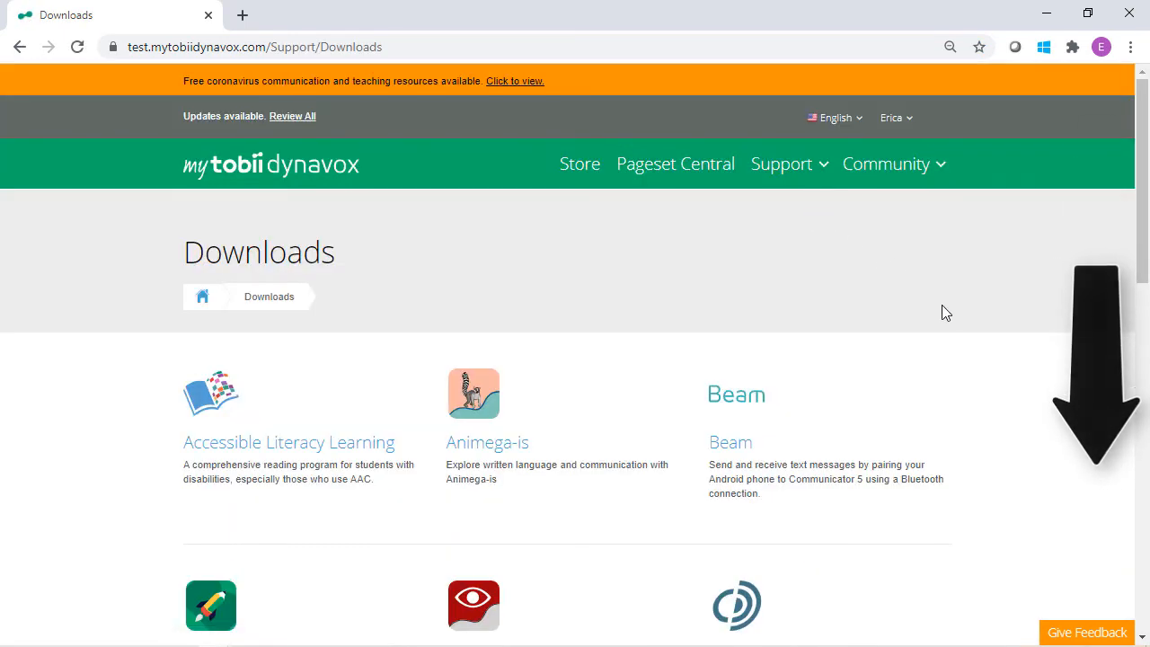
{"action": "scroll", "scroll_direction": "down", "scroll_amount": 3}
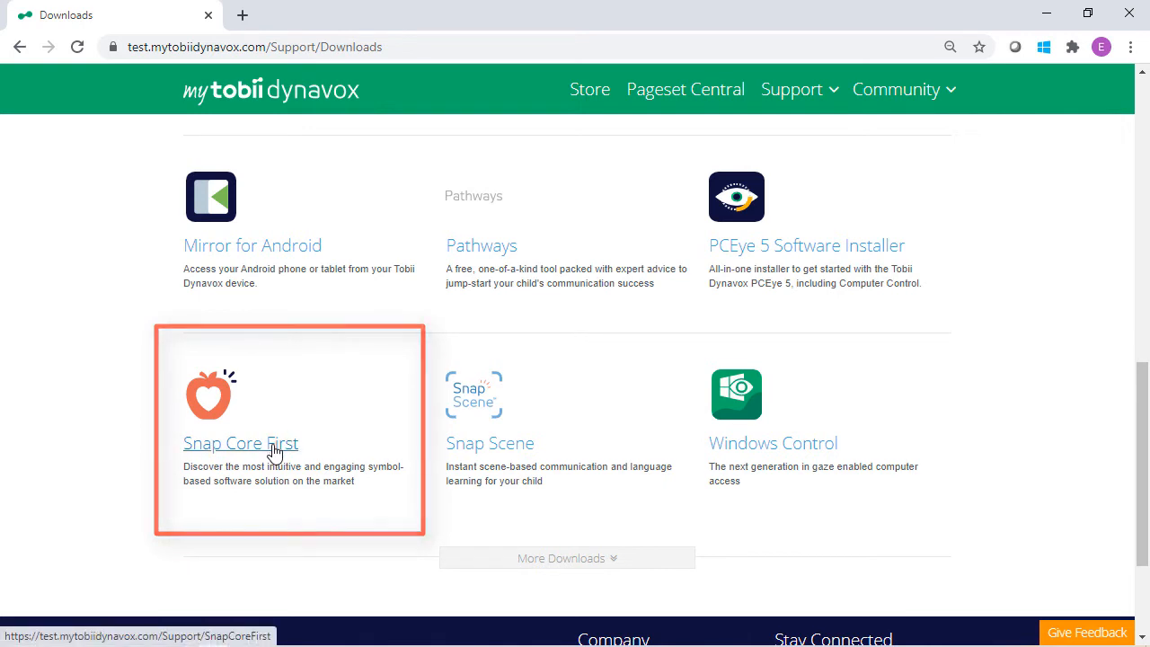
{"action": "left_click", "coordinate": [241, 442]}
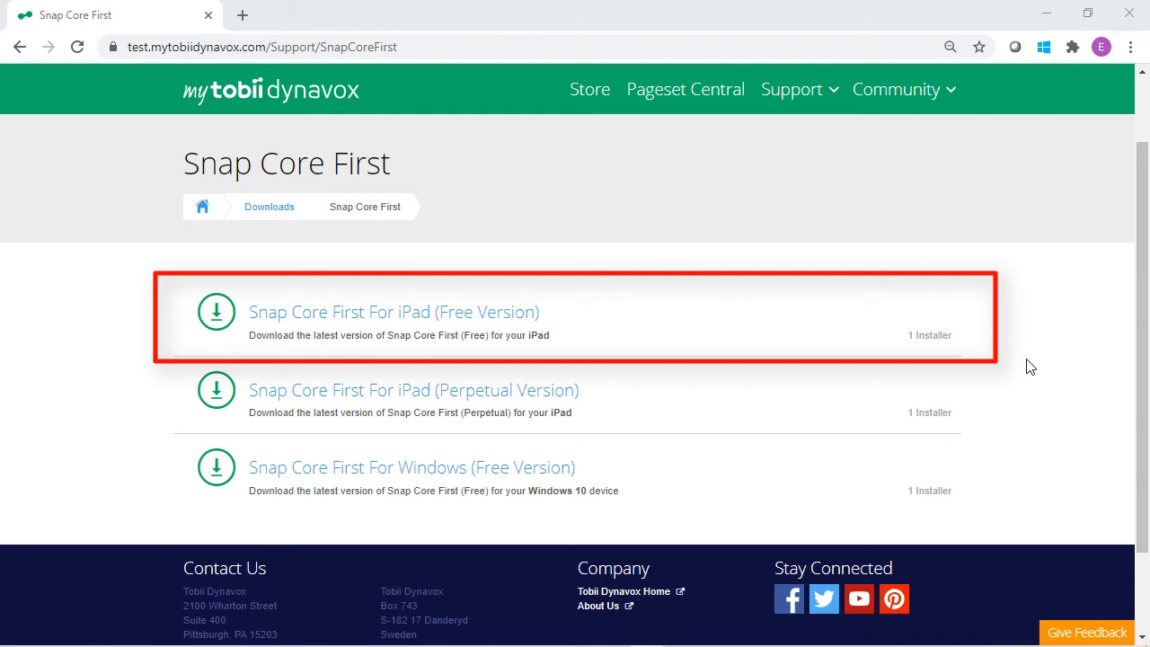
- Expand the free iPad version and get Snap Core First from the App Store
{"action": "left_click", "coordinate": [393, 313]}
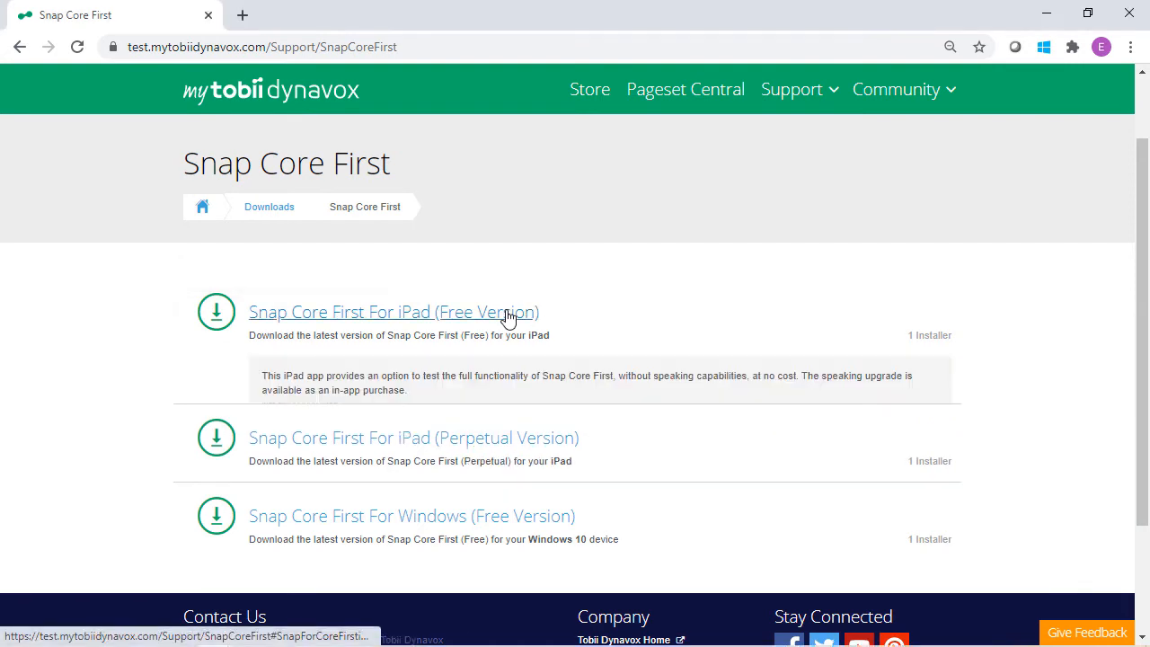
{"action": "left_click", "coordinate": [394, 312]}
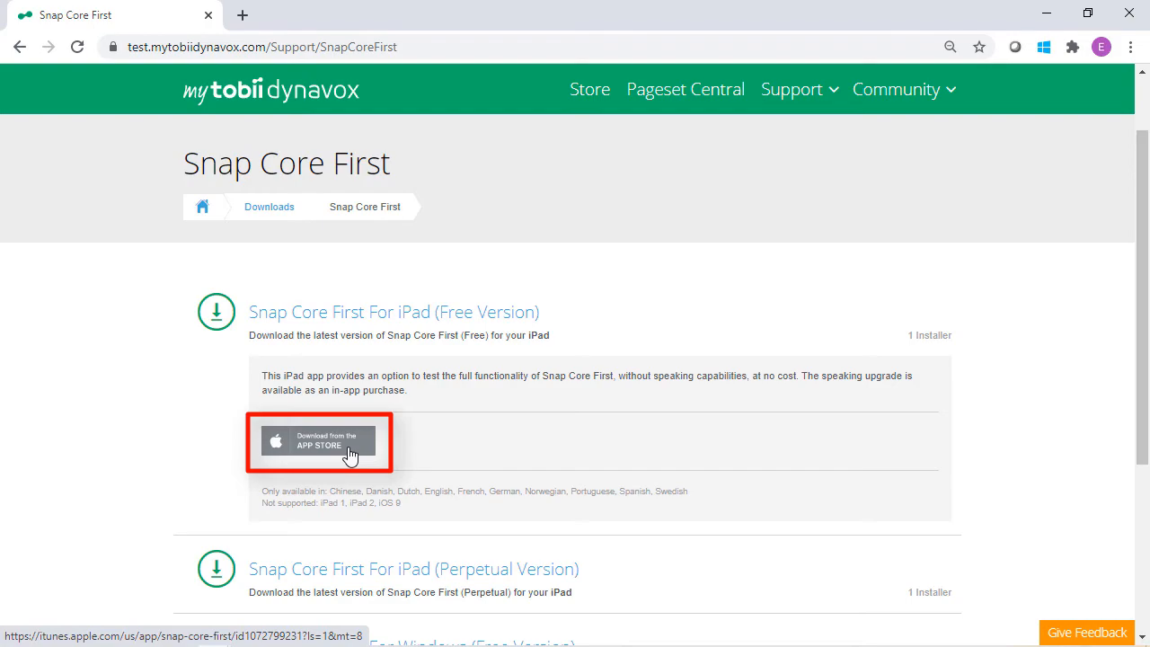
{"action": "left_click", "coordinate": [320, 442]}
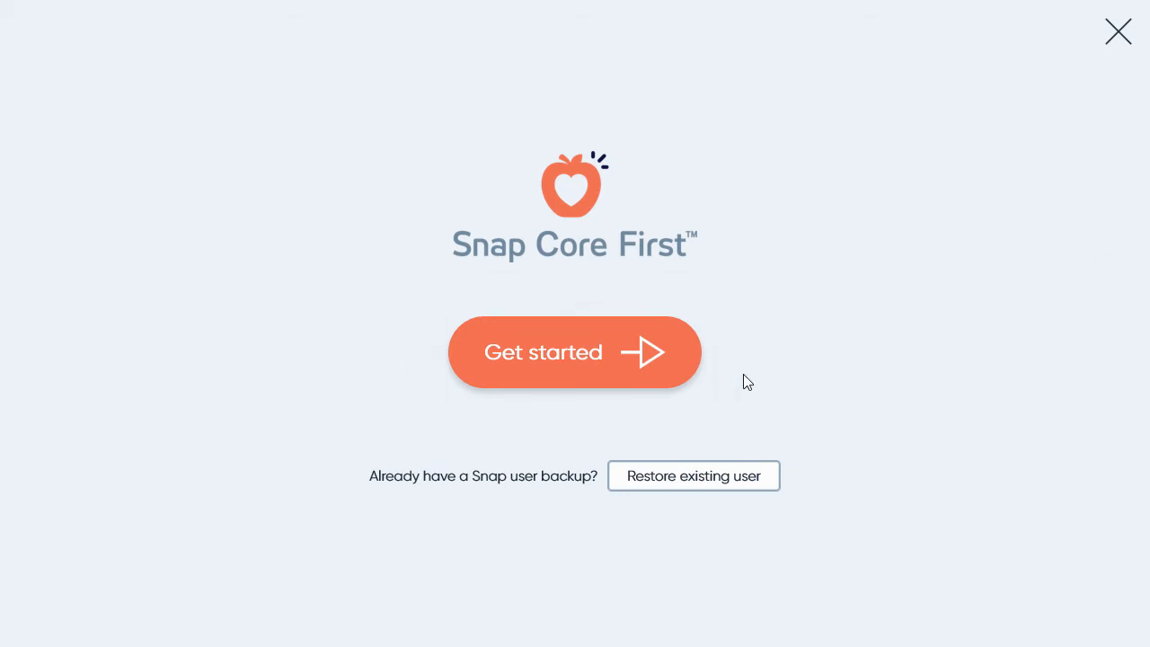
- Start setup and choose the Core First (United States) page set
{"action": "left_click", "coordinate": [575, 350]}
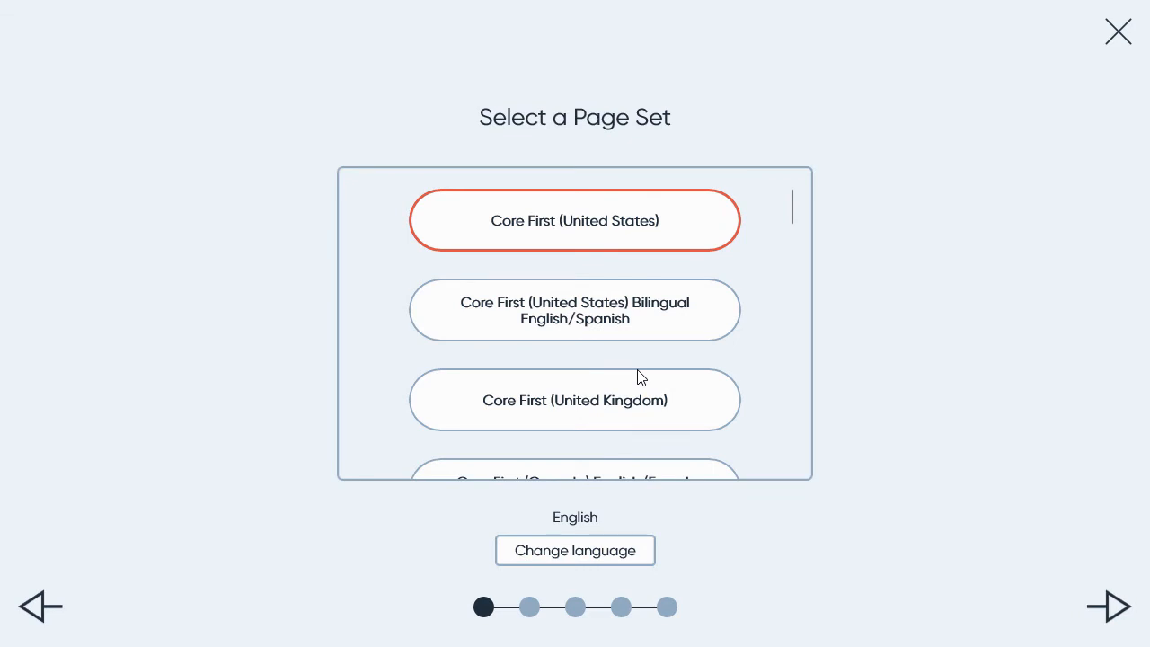
{"action": "mouse_move", "coordinate": [759, 230]}
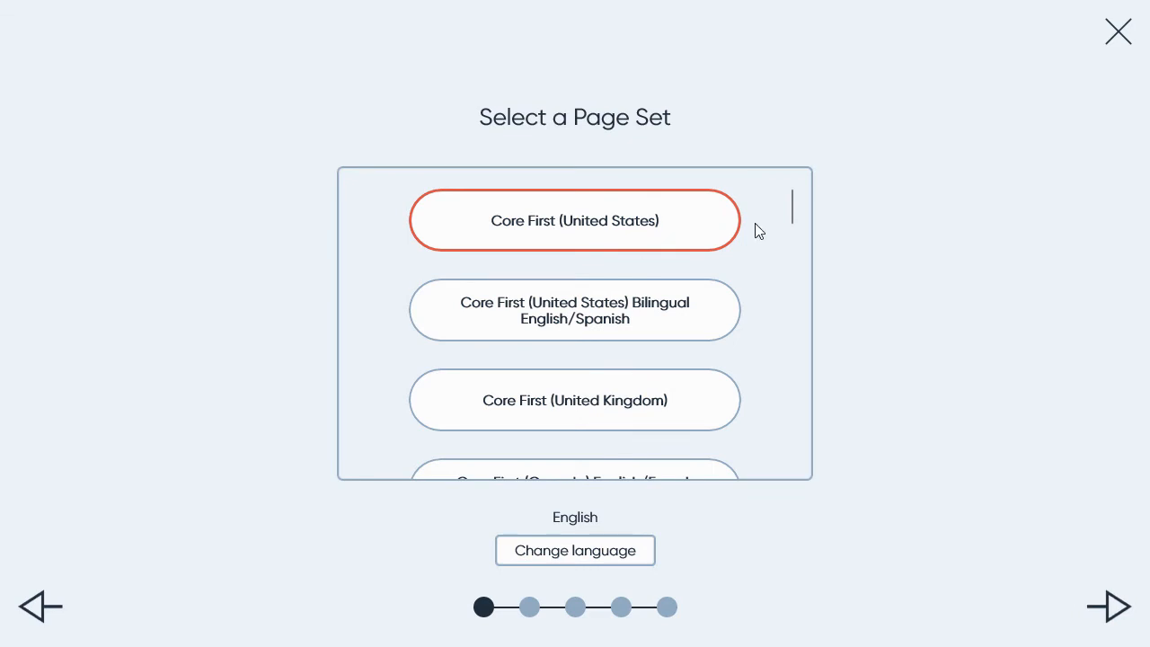
{"action": "scroll", "scroll_direction": "down", "scroll_amount": 3}
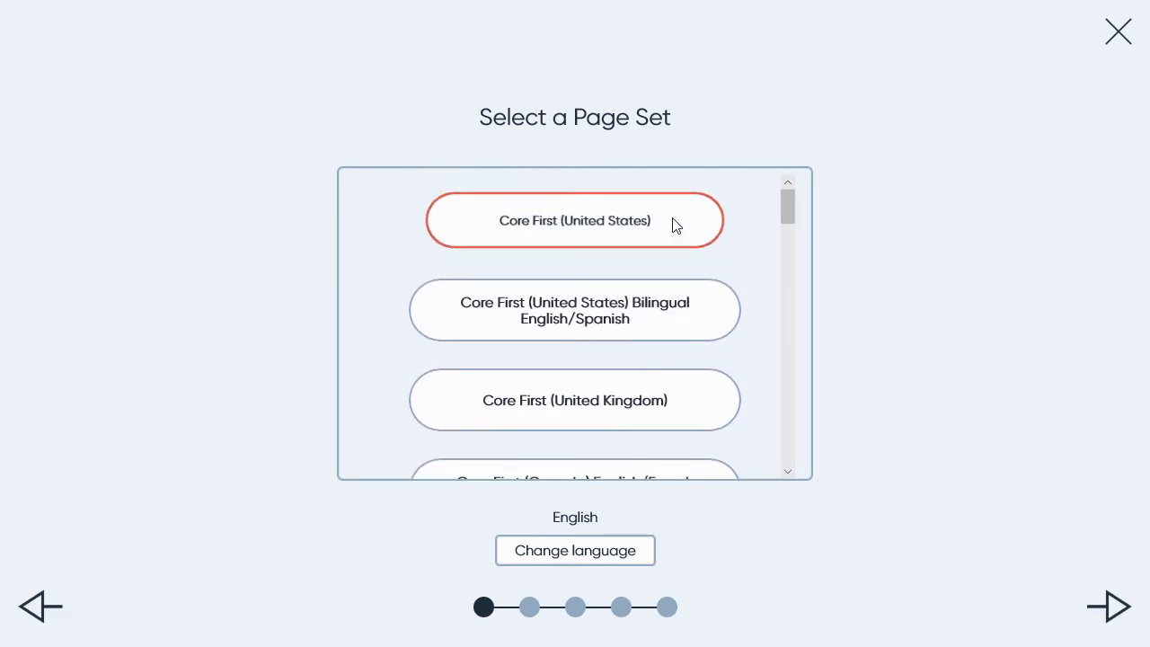
{"action": "left_click", "coordinate": [1111, 608]}
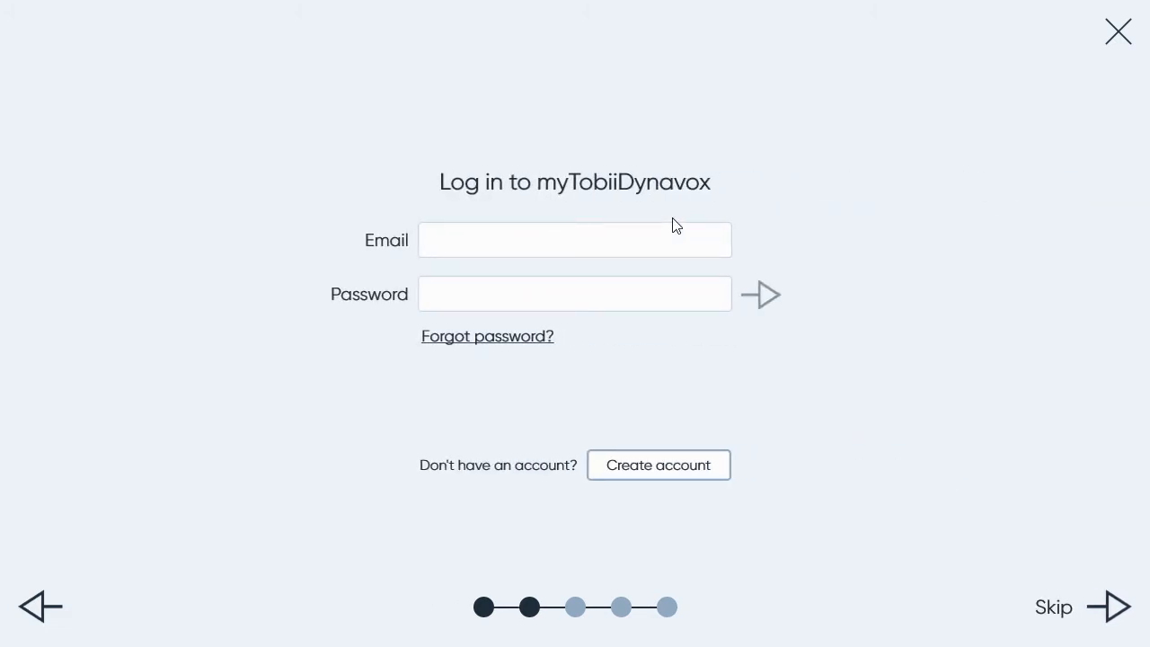
- Sign in with the myTobiiDynavox email and password, reaching the user name step
{"action": "type", "text": "email@example.com"}
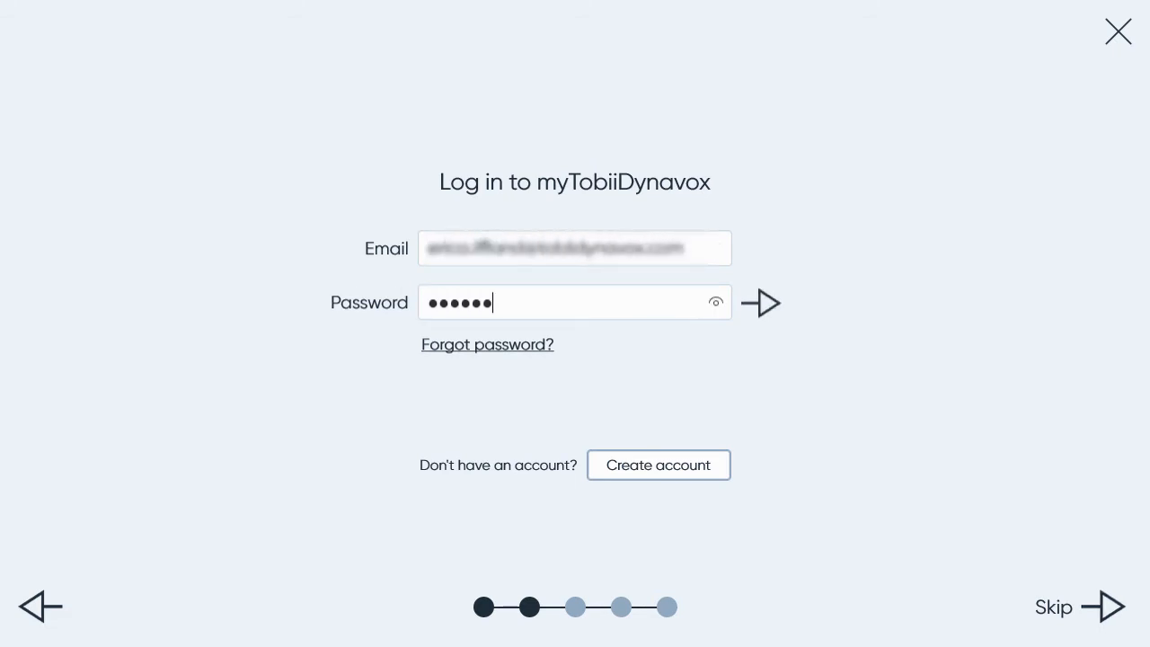
{"action": "left_click", "coordinate": [758, 302]}
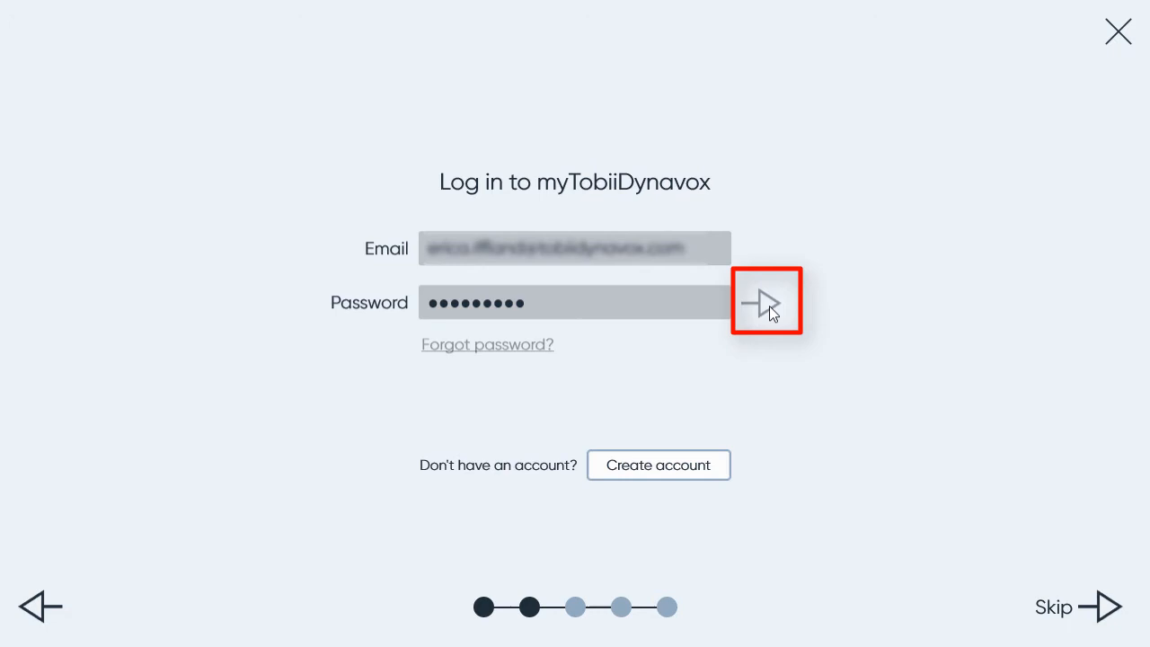
{"action": "left_click", "coordinate": [765, 302]}
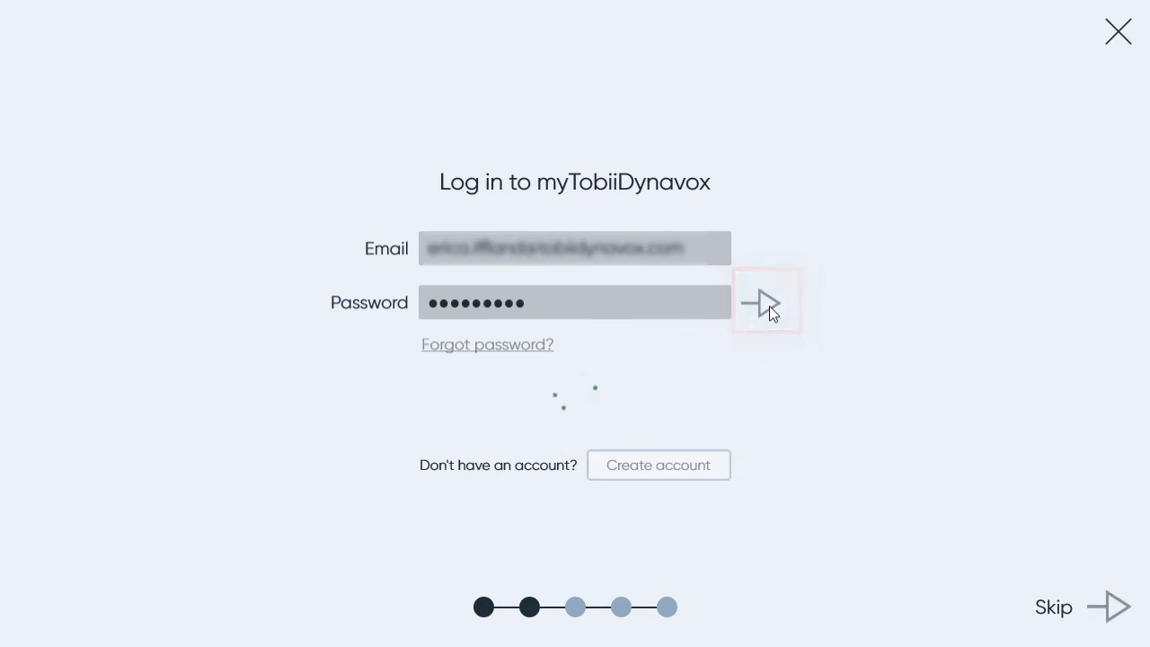
{"action": "left_click", "coordinate": [764, 302]}
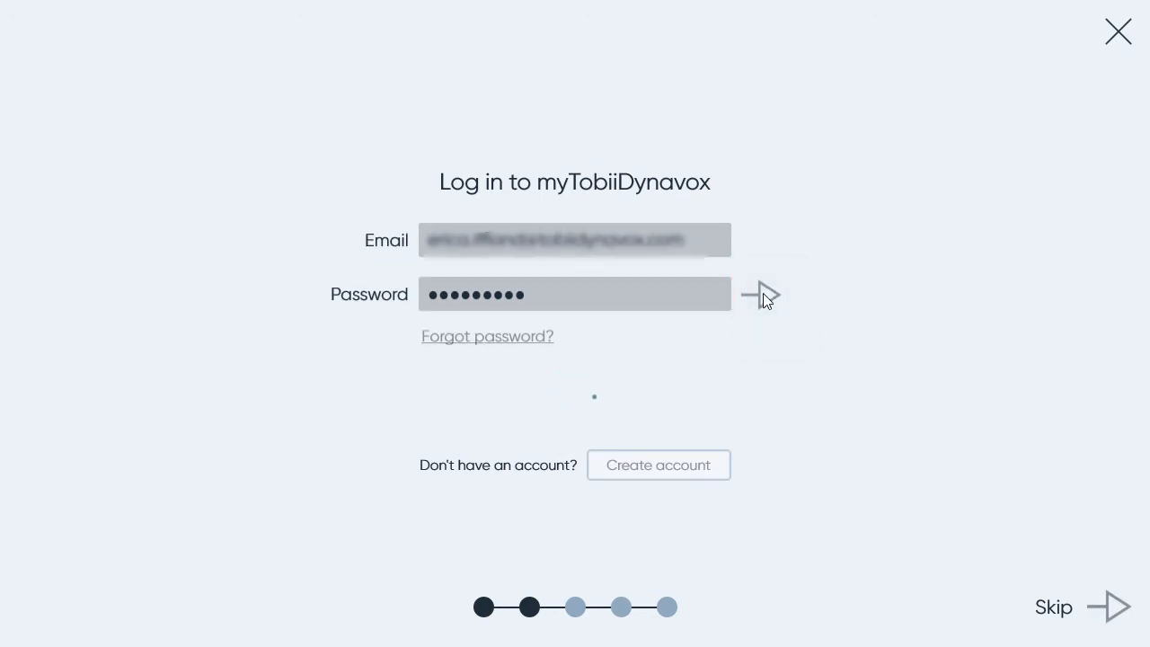
{"action": "left_click", "coordinate": [760, 295]}
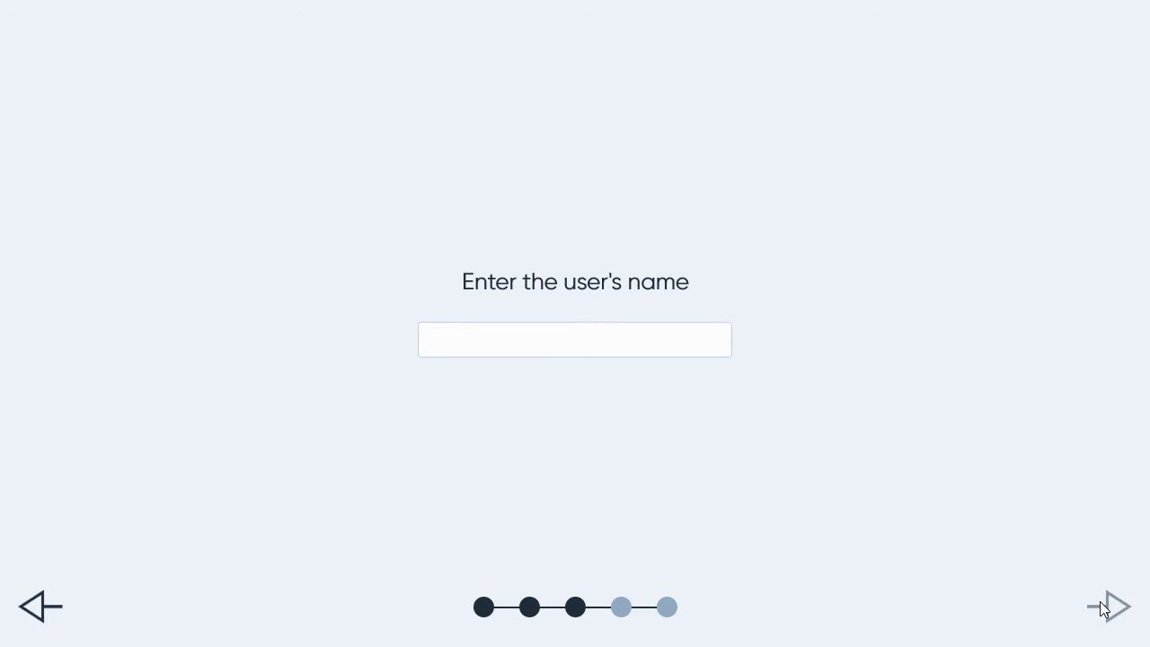
- Name the user Erica, pick the Ella voice and choose the 8x10 grid size
{"action": "type", "text": "Erica"}
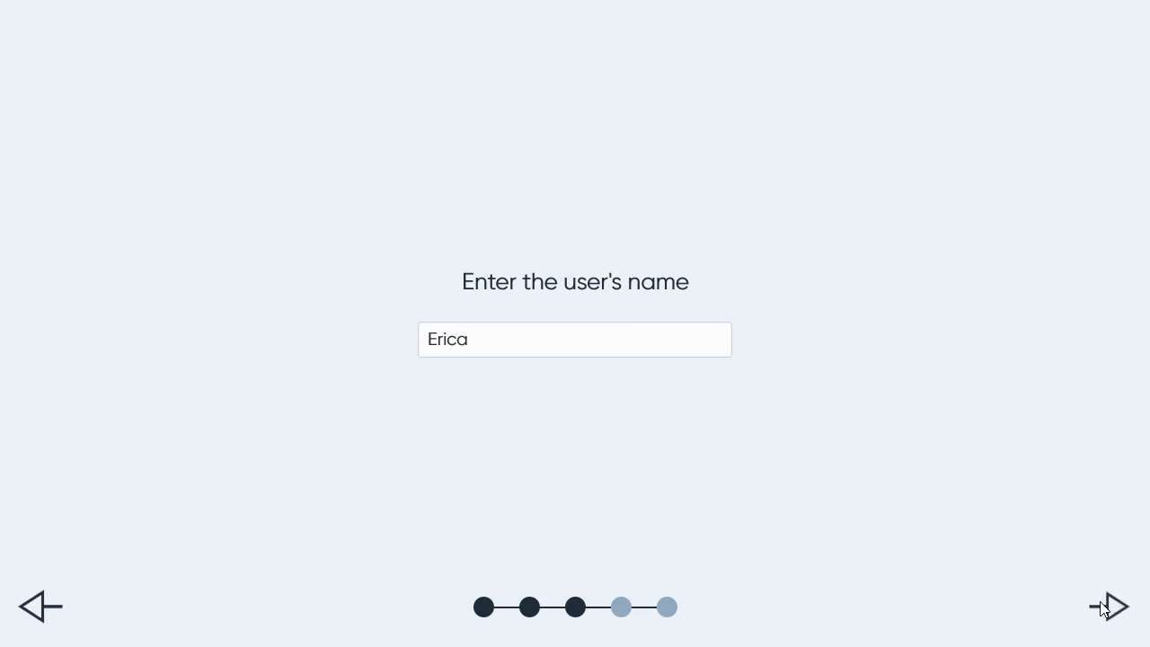
{"action": "left_click", "coordinate": [1109, 606]}
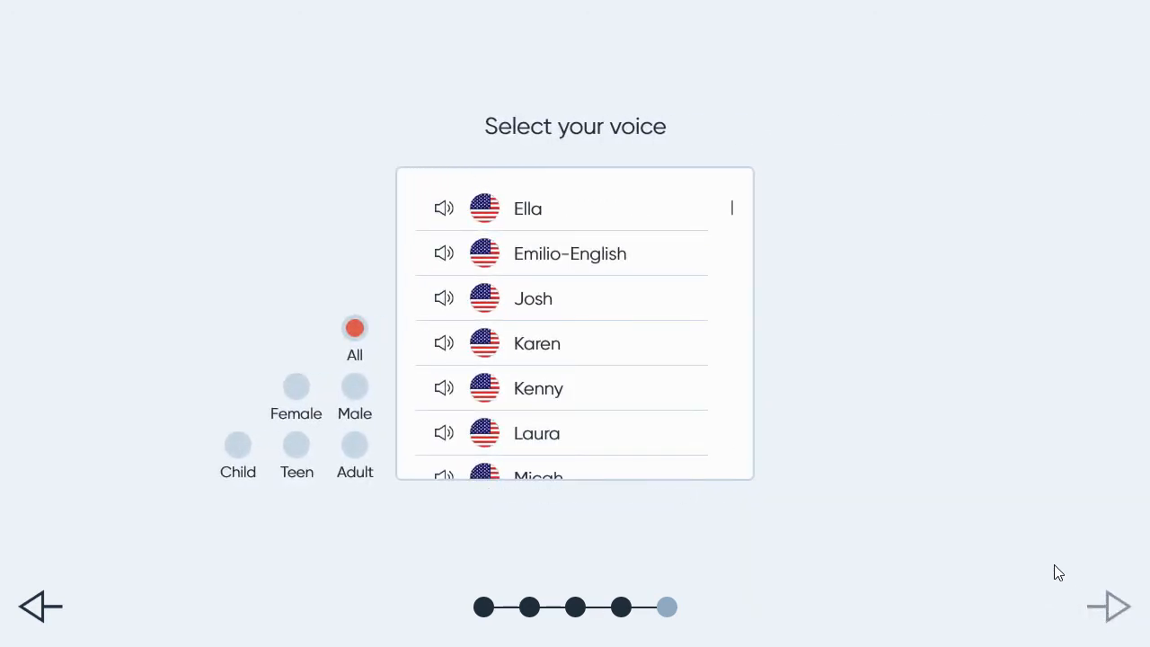
{"action": "left_click", "coordinate": [528, 209]}
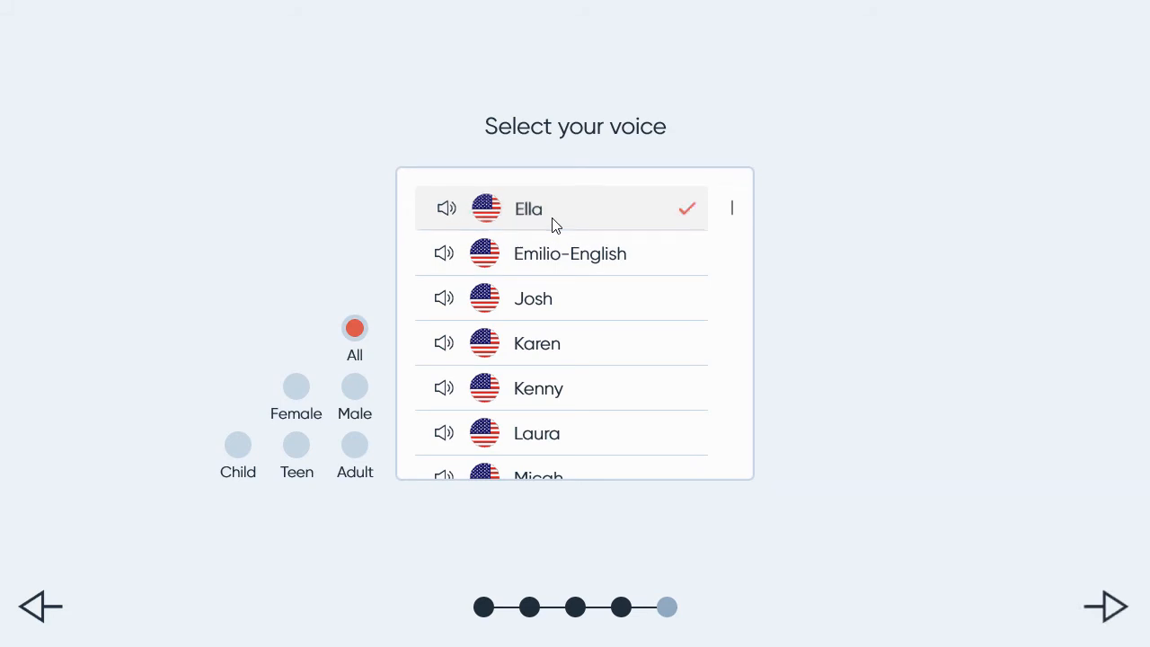
{"action": "left_click", "coordinate": [1107, 606]}
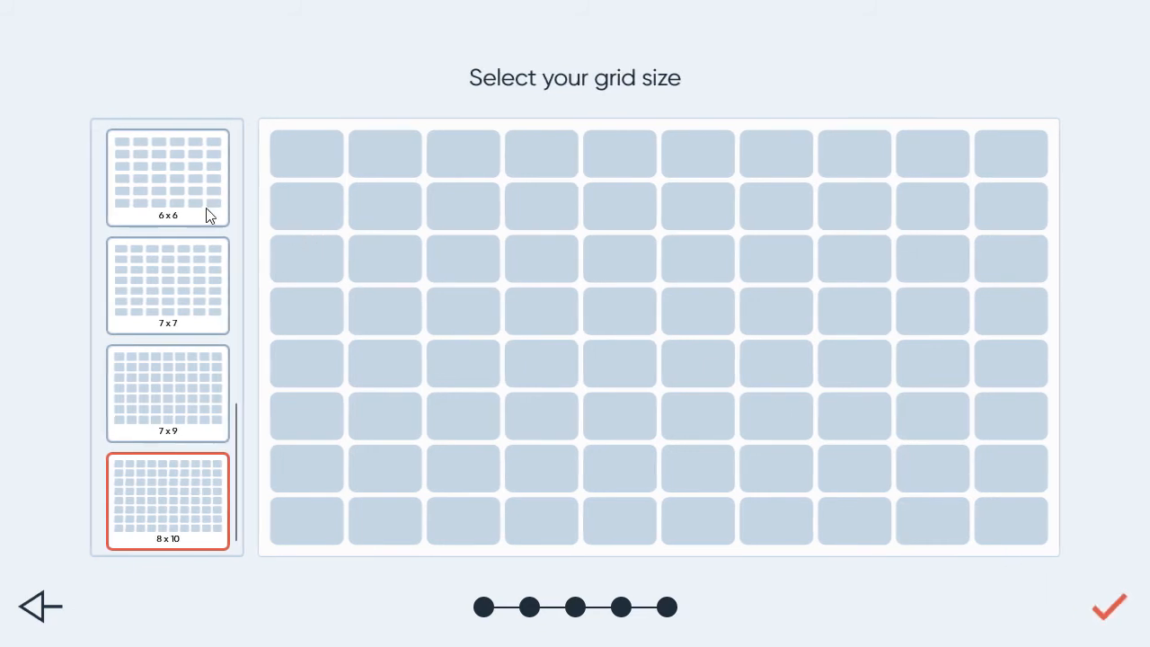
{"action": "left_click", "coordinate": [1111, 604]}
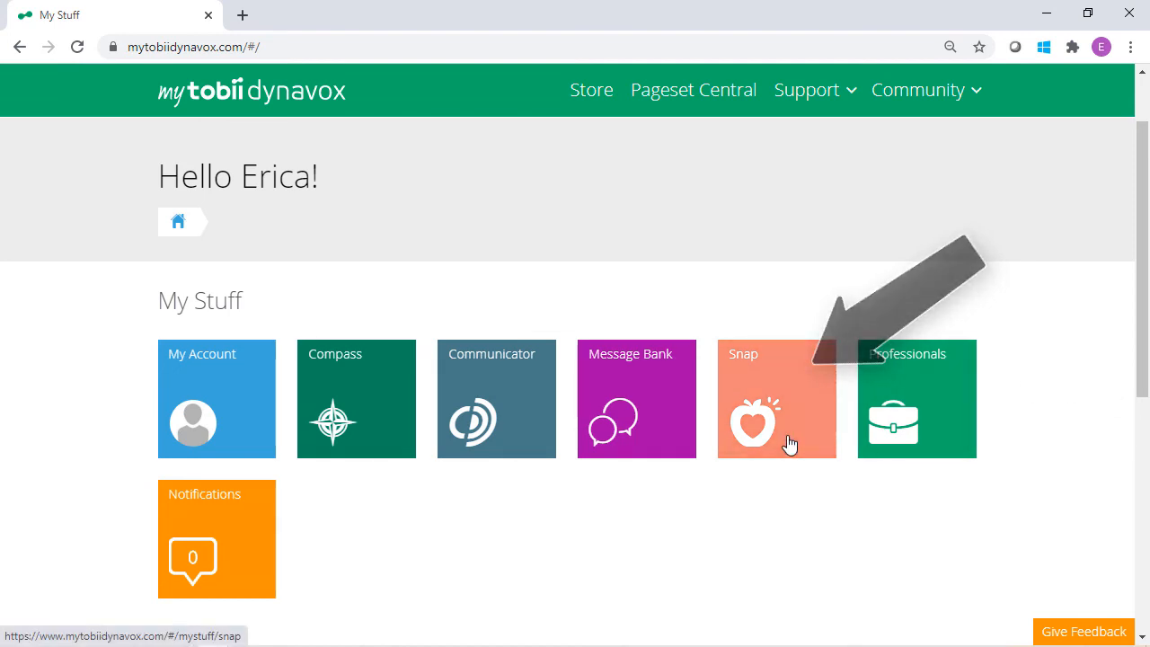
- Detach the Snap Core First for Windows device so Snap lists no devices
{"action": "left_click", "coordinate": [777, 399]}
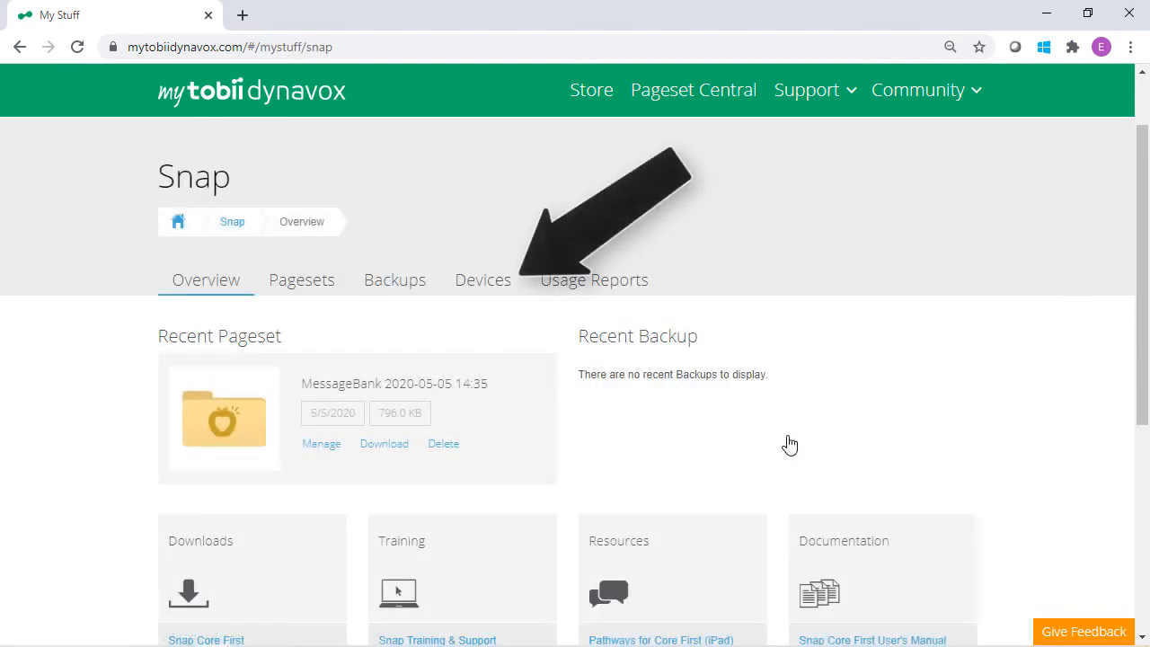
{"action": "left_click", "coordinate": [482, 281]}
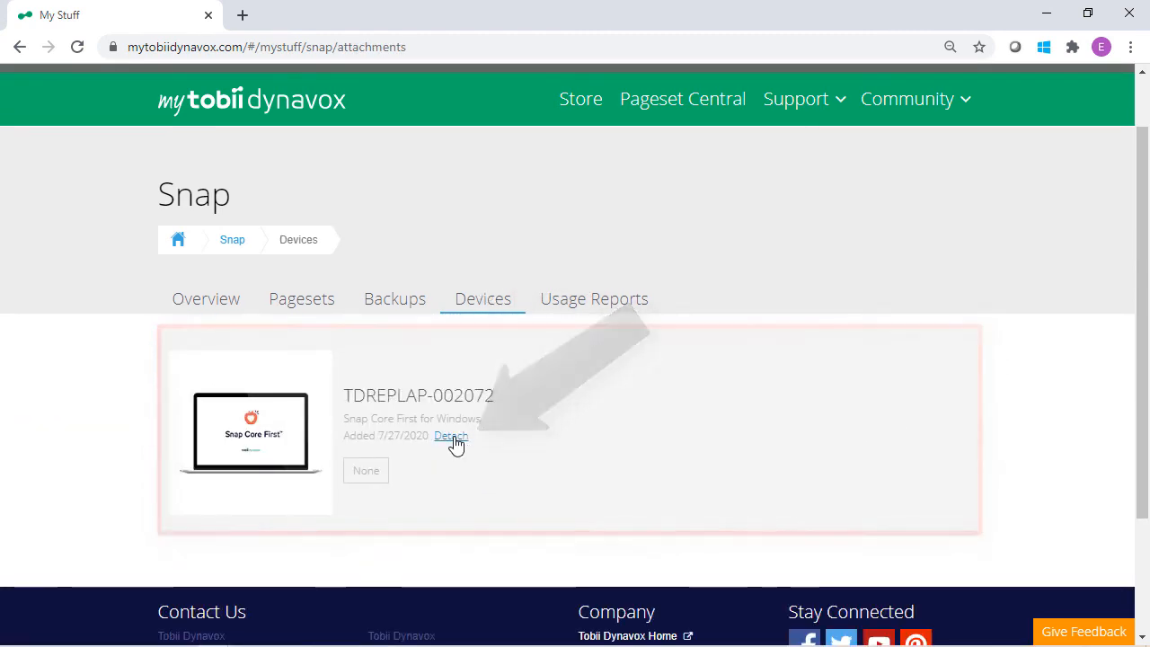
{"action": "left_click", "coordinate": [451, 437]}
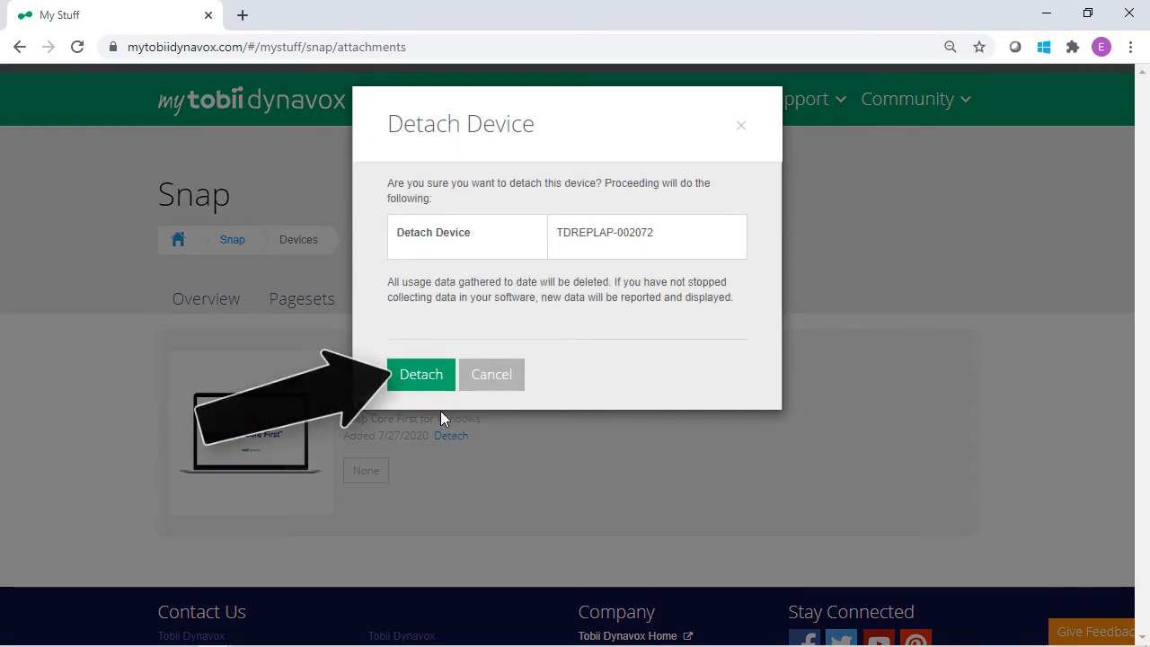
{"action": "left_click", "coordinate": [420, 375]}
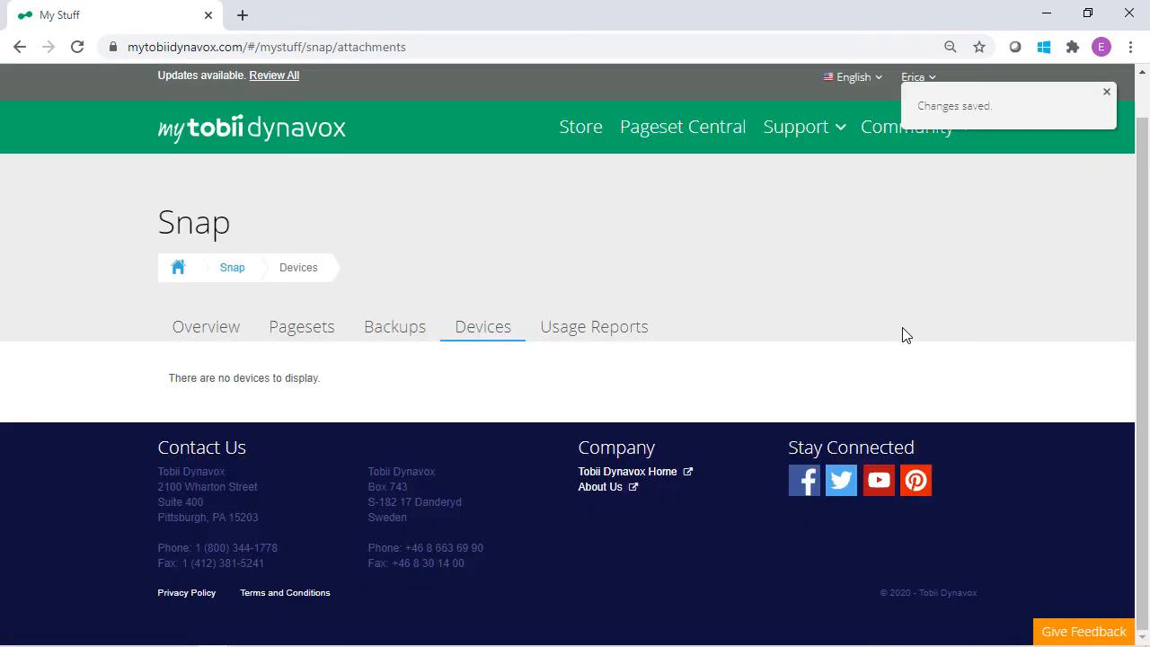
{"action": "left_click", "coordinate": [1108, 92]}
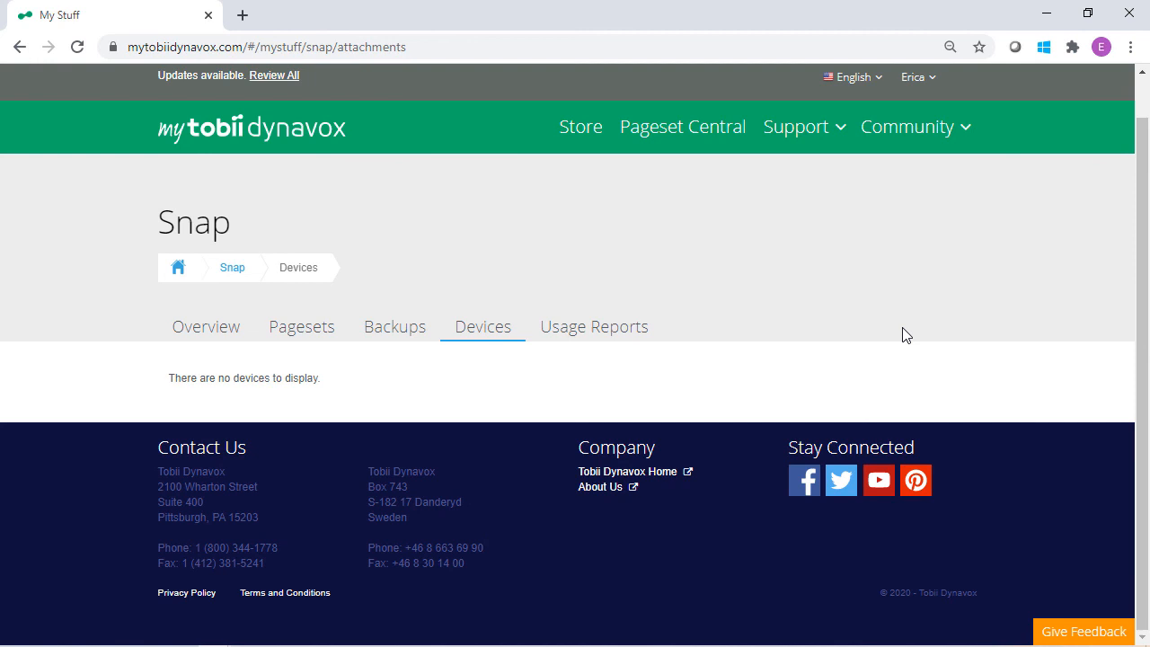